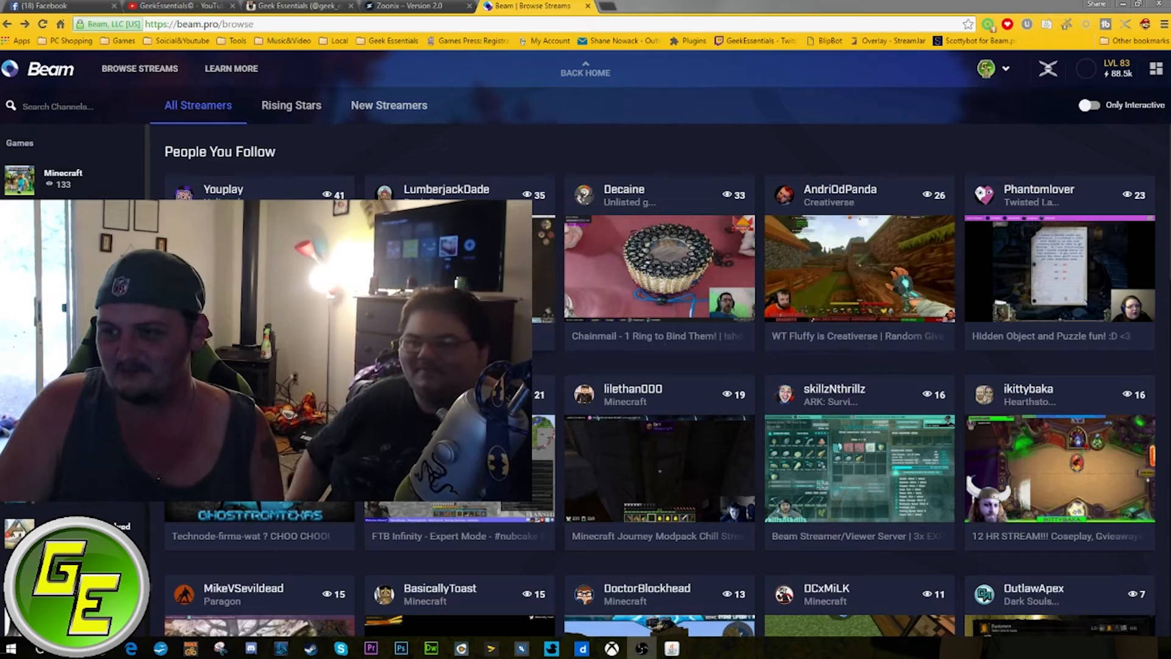
# Step: Scroll down the Youplay channel page to view the stream, chat and game controls
pyautogui.scroll(-3)
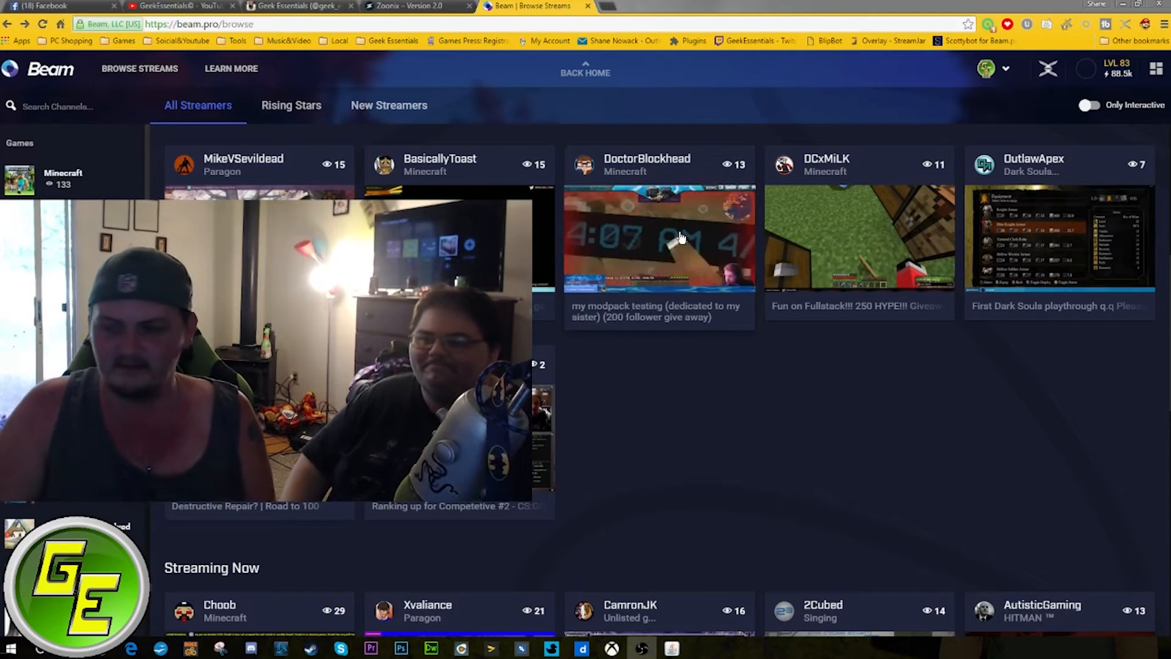
pyautogui.scroll(-3)
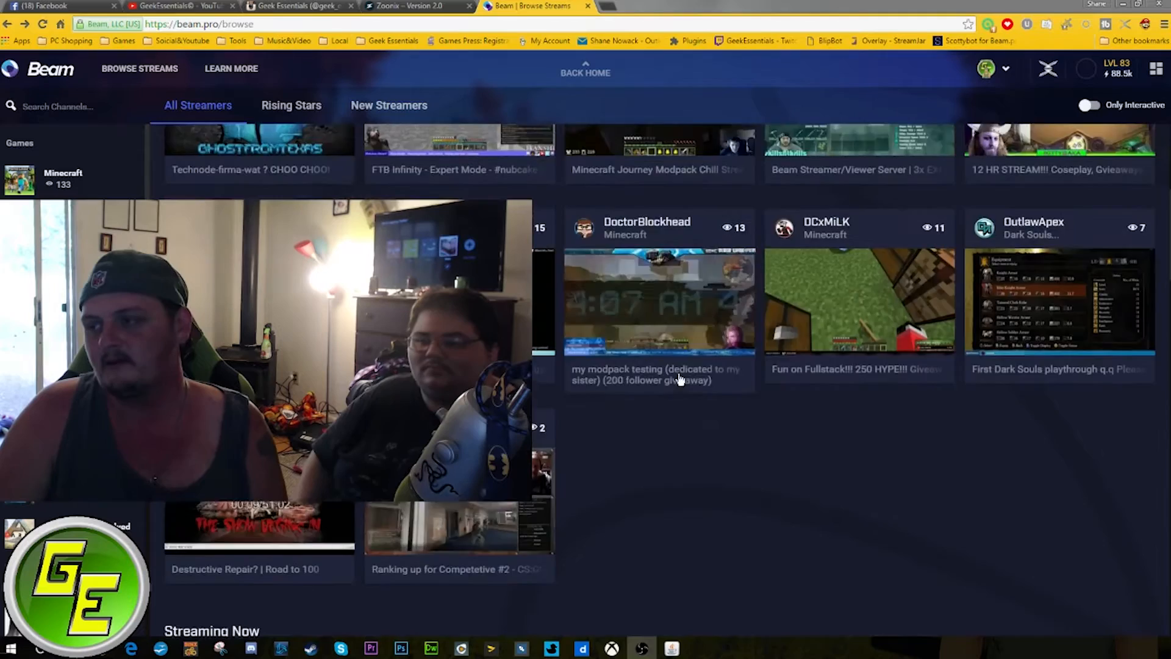
pyautogui.scroll(-3)
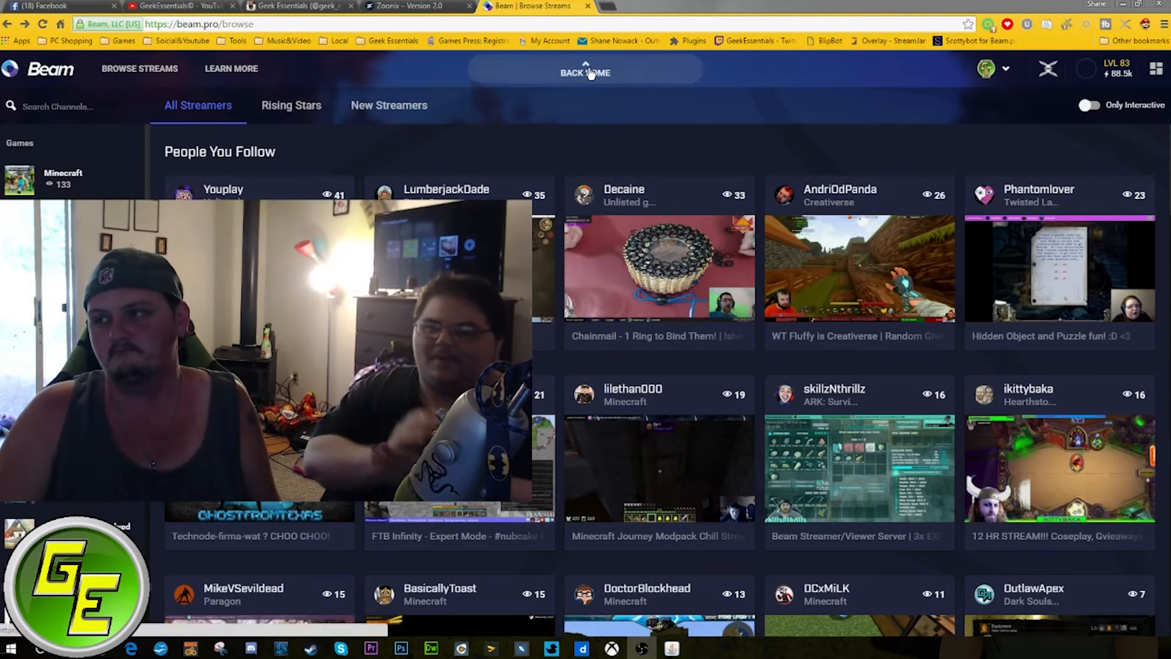
pyautogui.moveTo(559, 164)
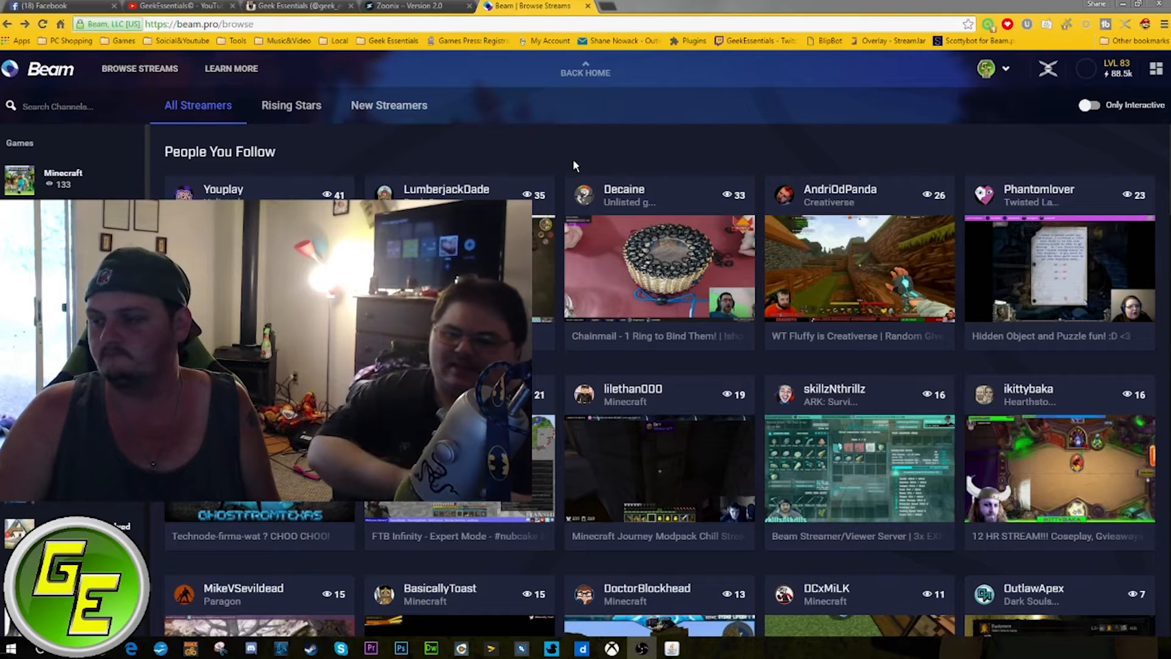
pyautogui.moveTo(566, 162)
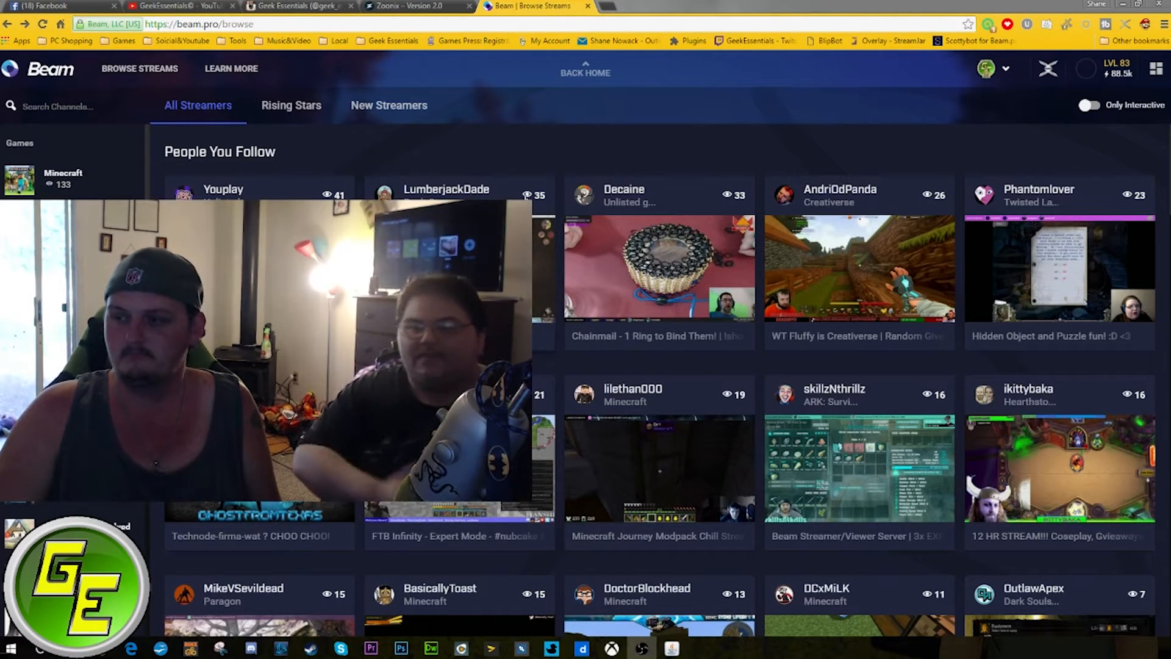
pyautogui.moveTo(575, 142)
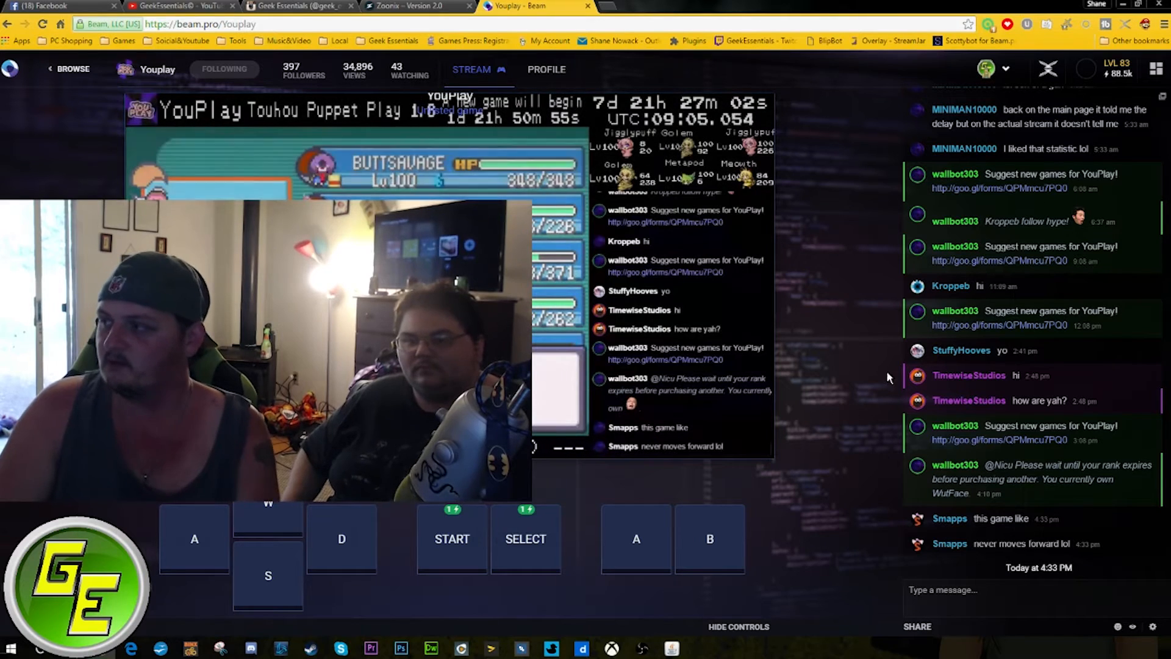
pyautogui.moveTo(836, 380)
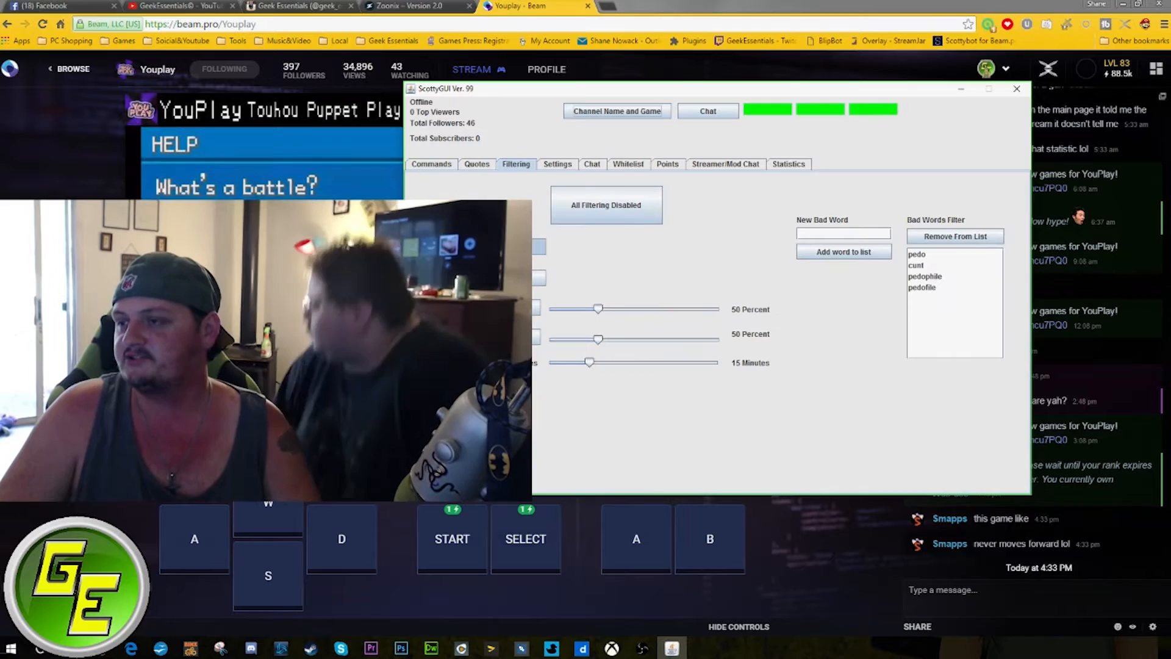
pyautogui.click(557, 164)
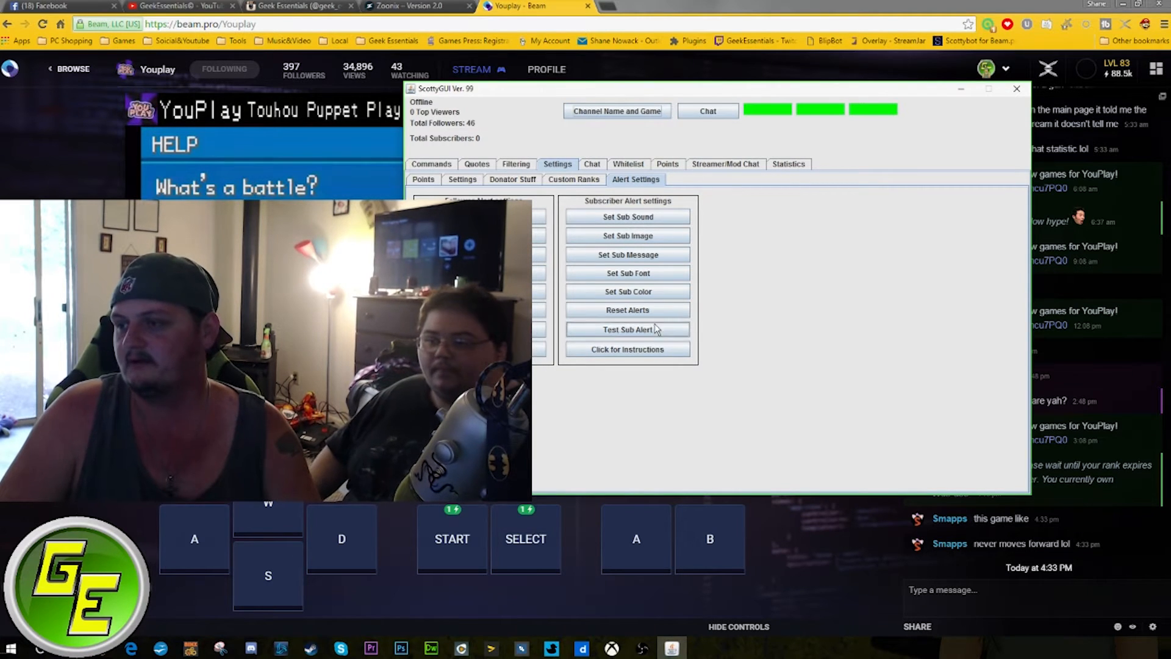
pyautogui.click(573, 179)
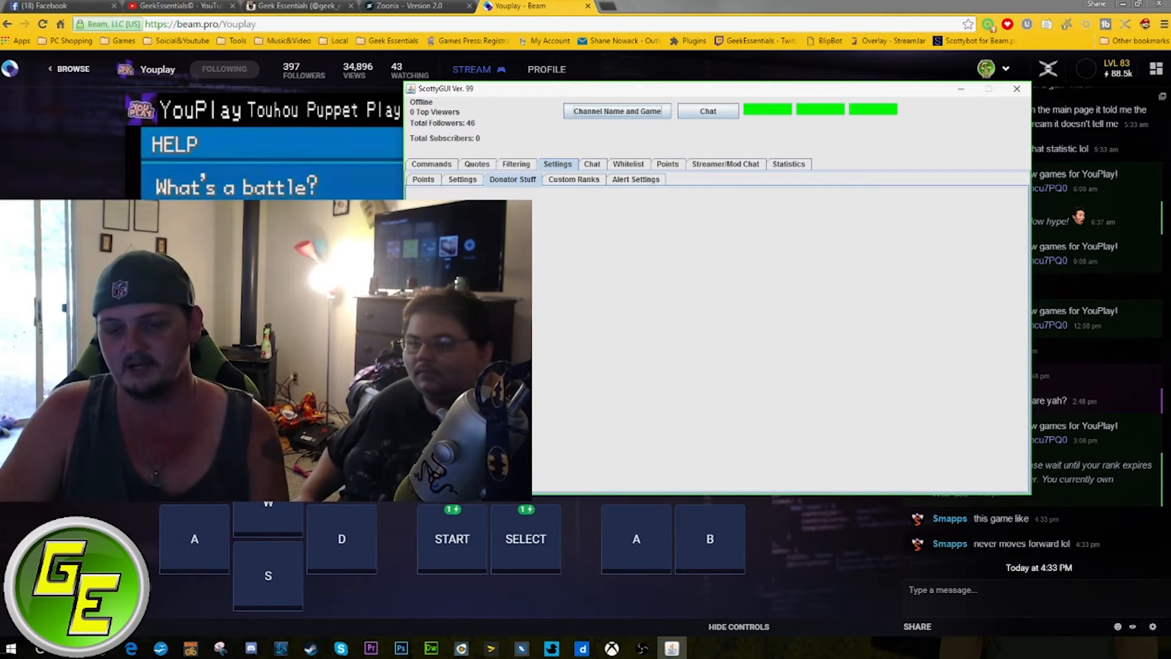
pyautogui.click(461, 179)
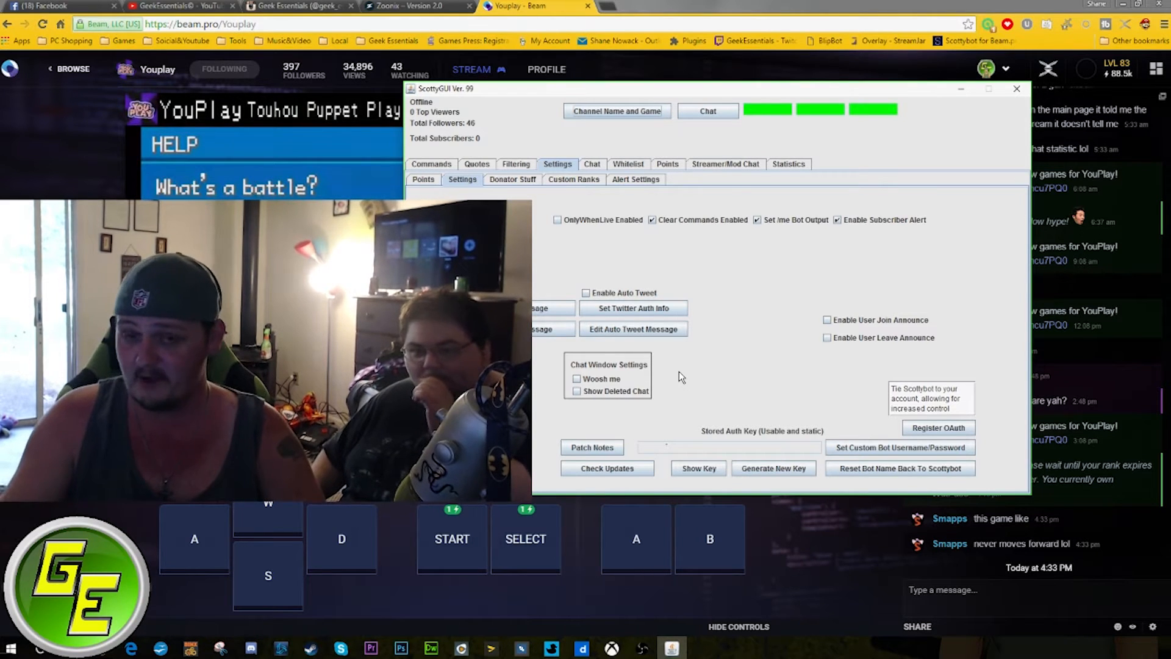
pyautogui.moveTo(711, 365)
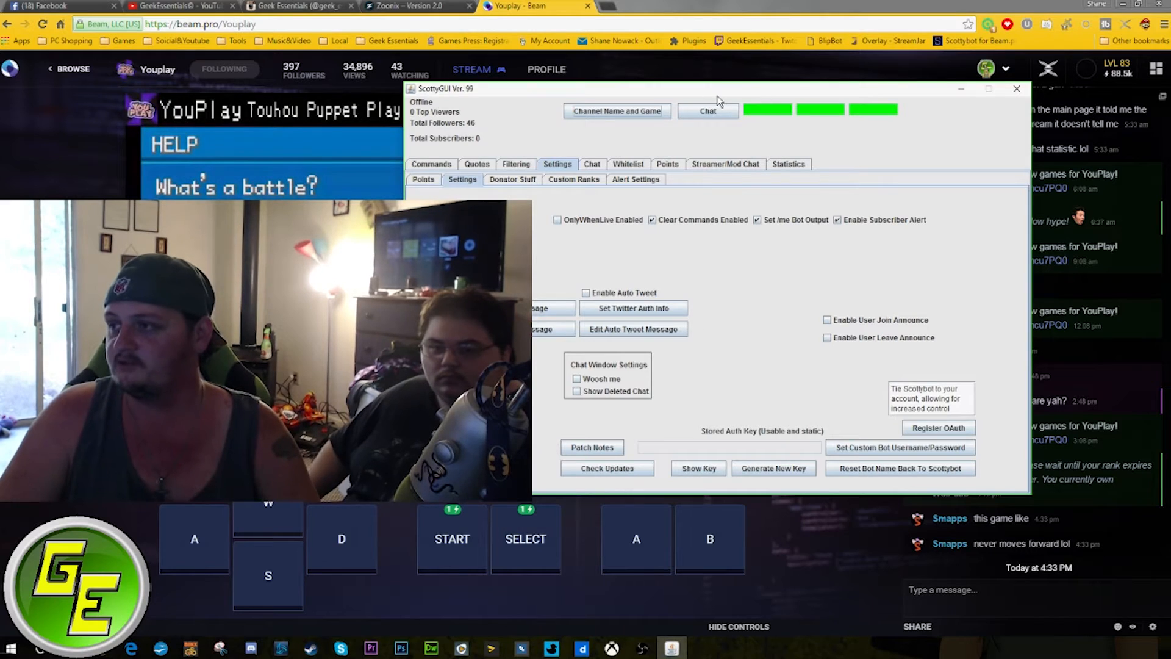
pyautogui.click(1016, 88)
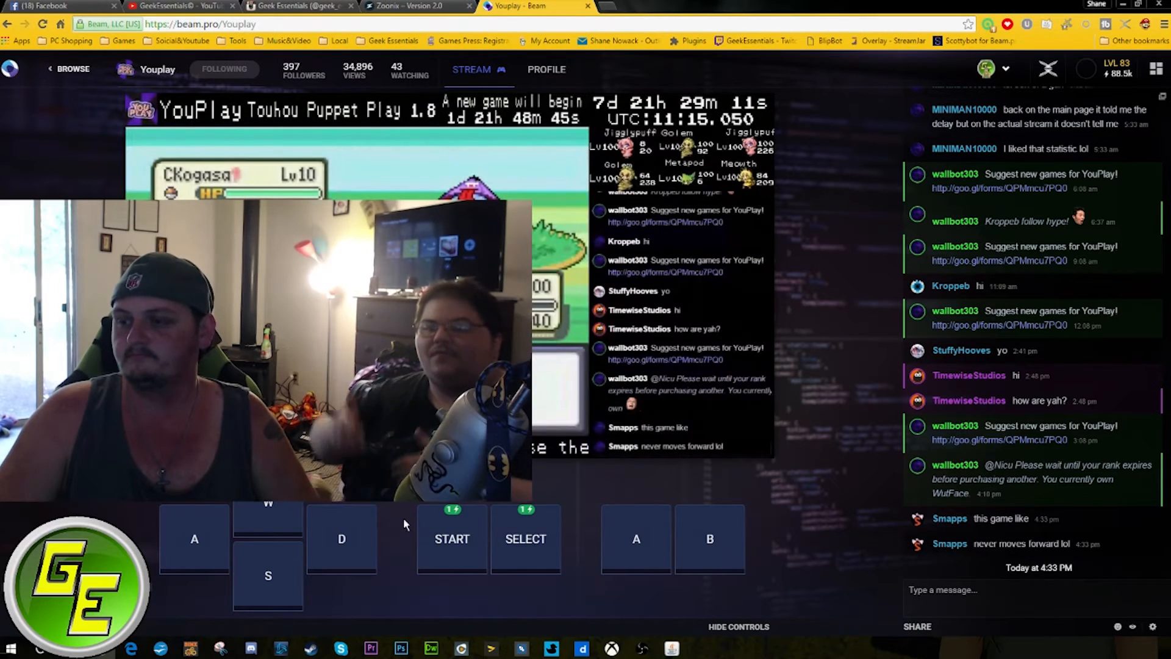
# Step: Send a couple of on-screen game inputs to the Youplay stream
pyautogui.click(708, 537)
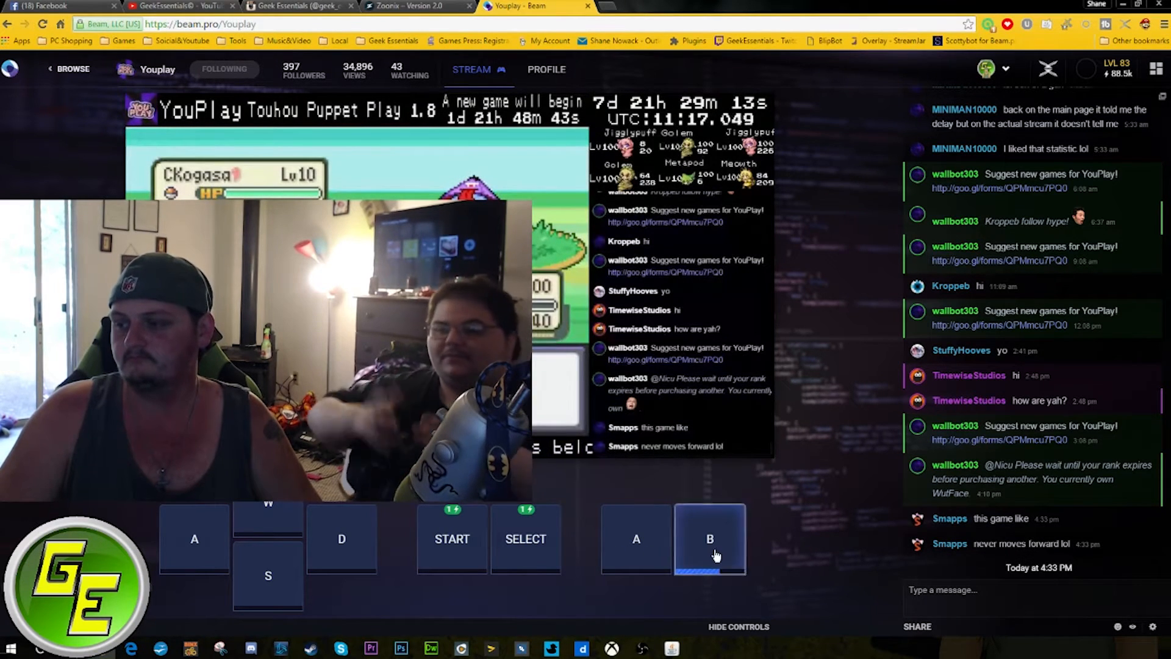
pyautogui.click(74, 69)
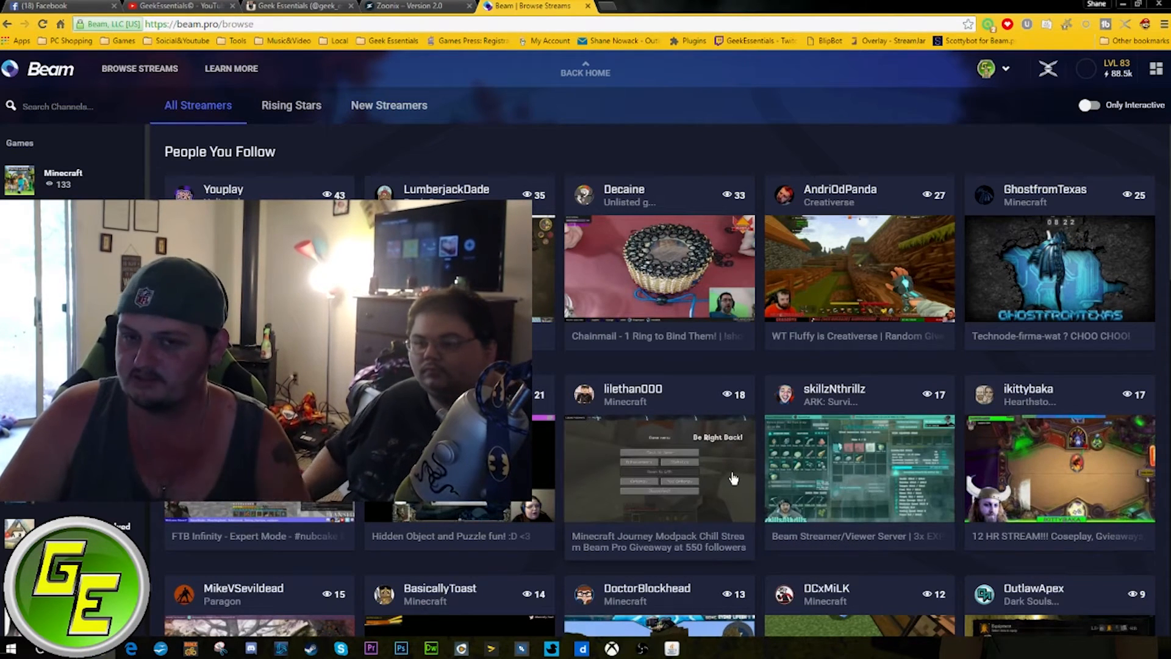
# Step: Scroll through the All Streamers grid to see Firebottle, CamronJK, AutisticGaming, UncleGamer and Tish
pyautogui.scroll(-3)
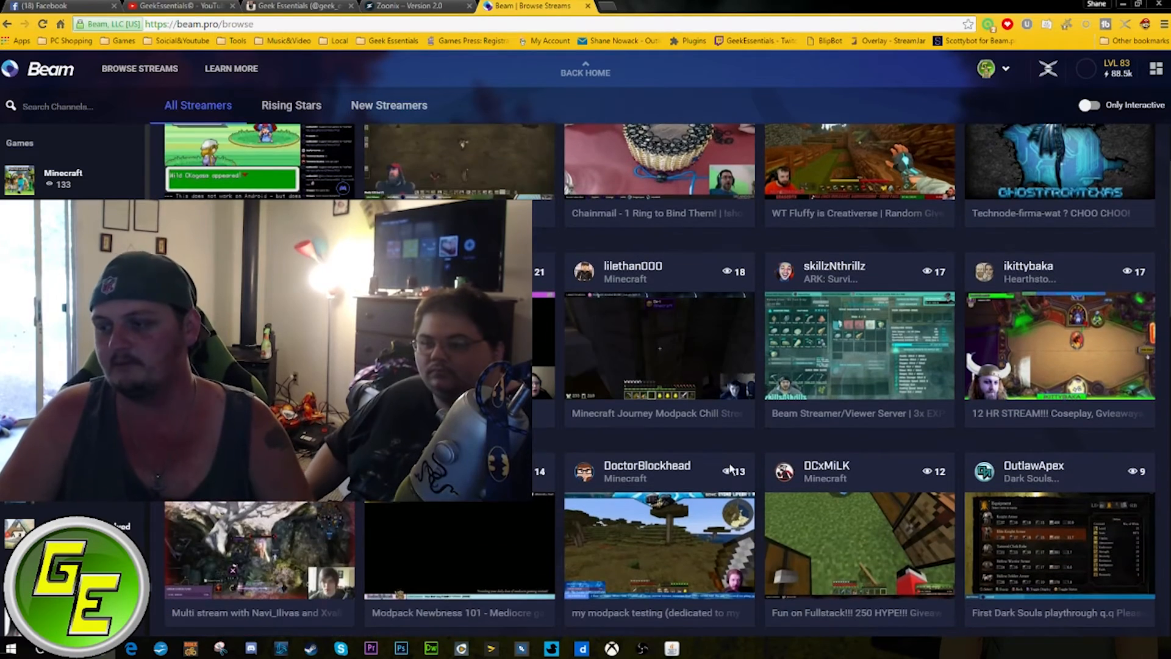
pyautogui.scroll(-3)
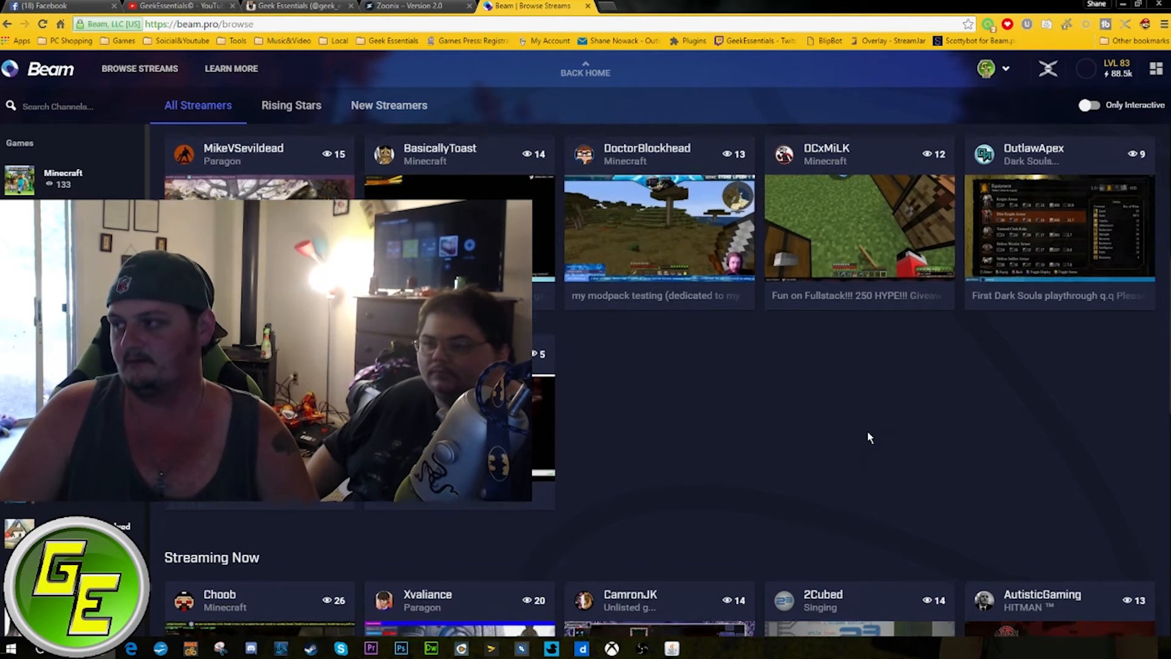
pyautogui.scroll(-3)
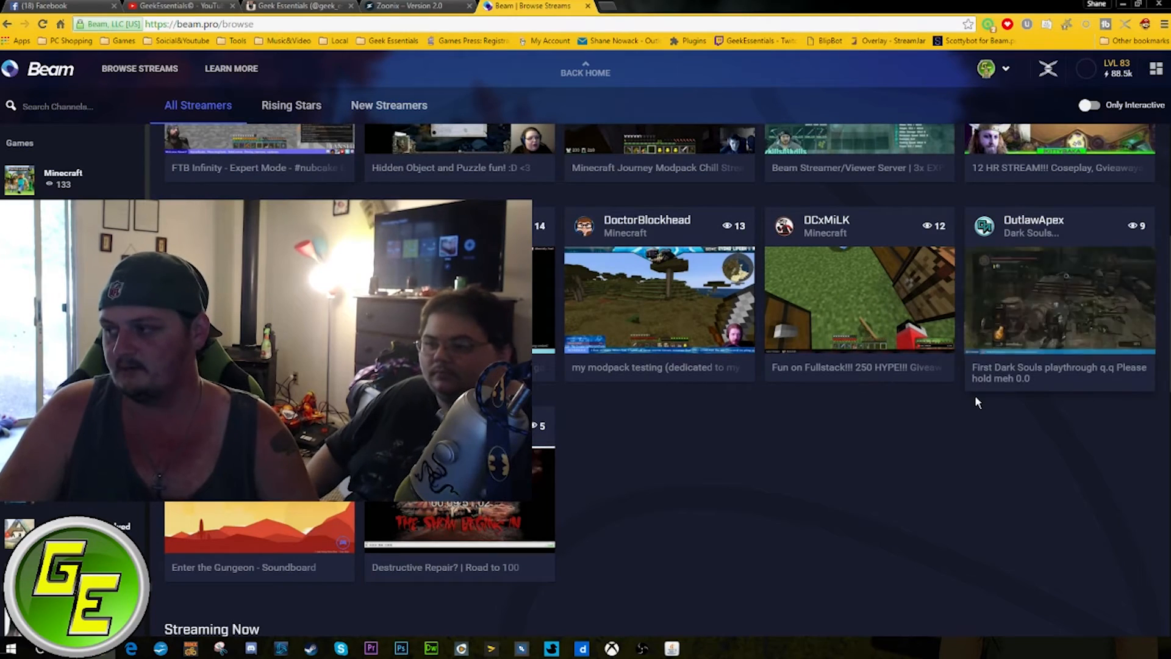
pyautogui.scroll(-3)
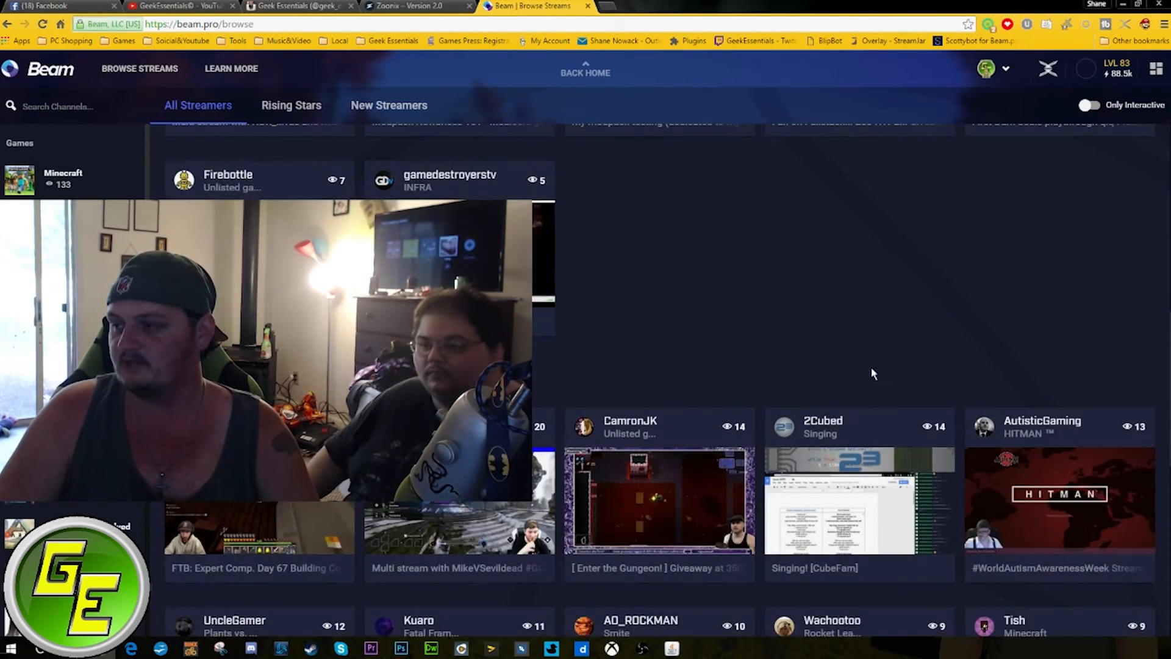
pyautogui.scroll(-3)
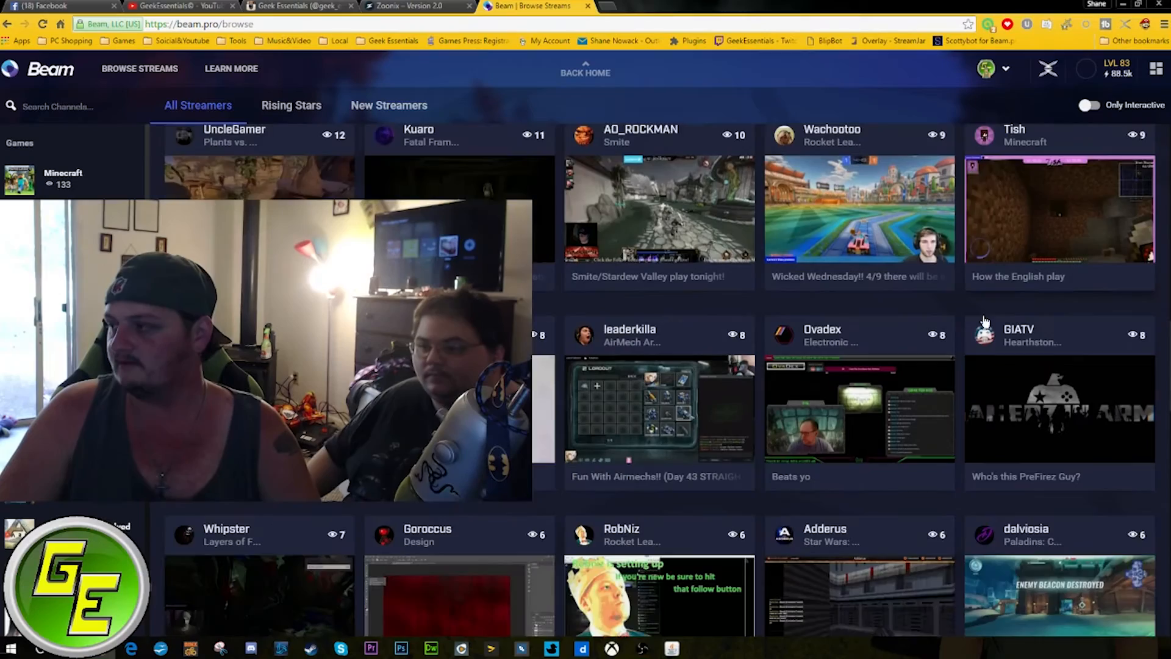
pyautogui.scroll(-3)
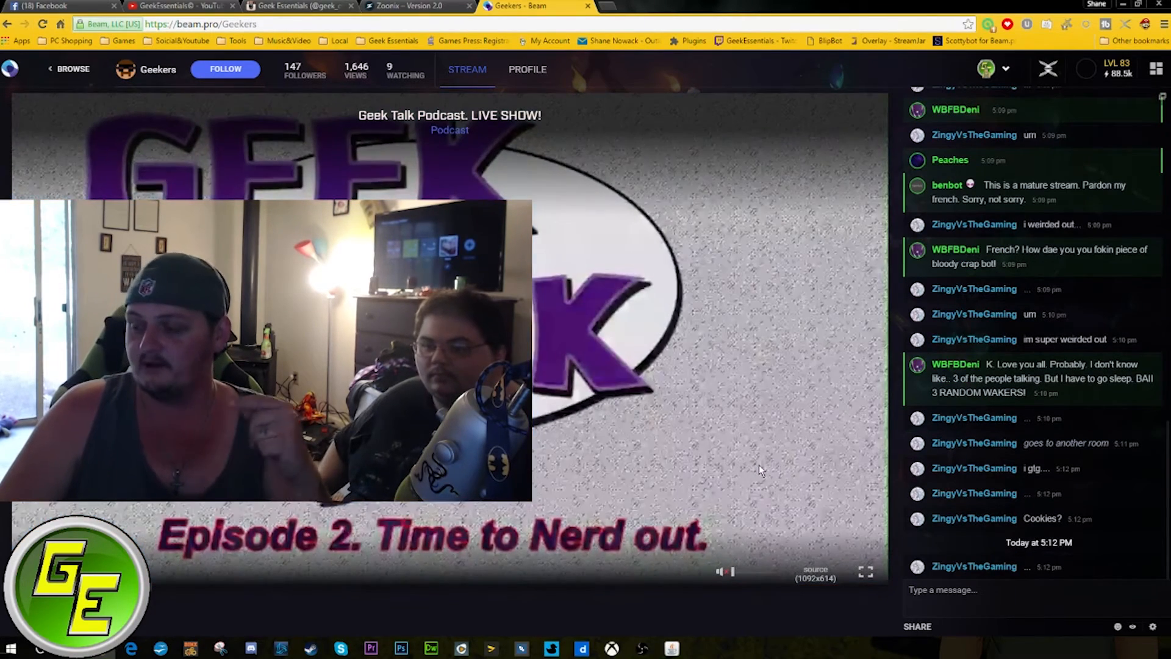
pyautogui.moveTo(788, 524)
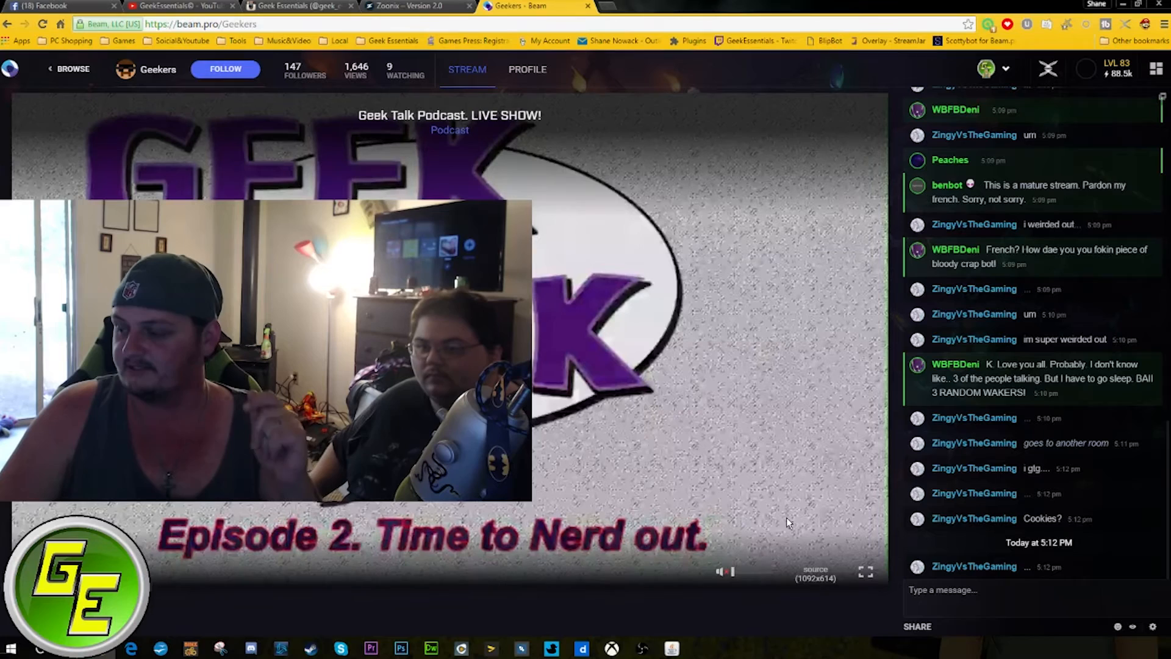
pyautogui.moveTo(776, 507)
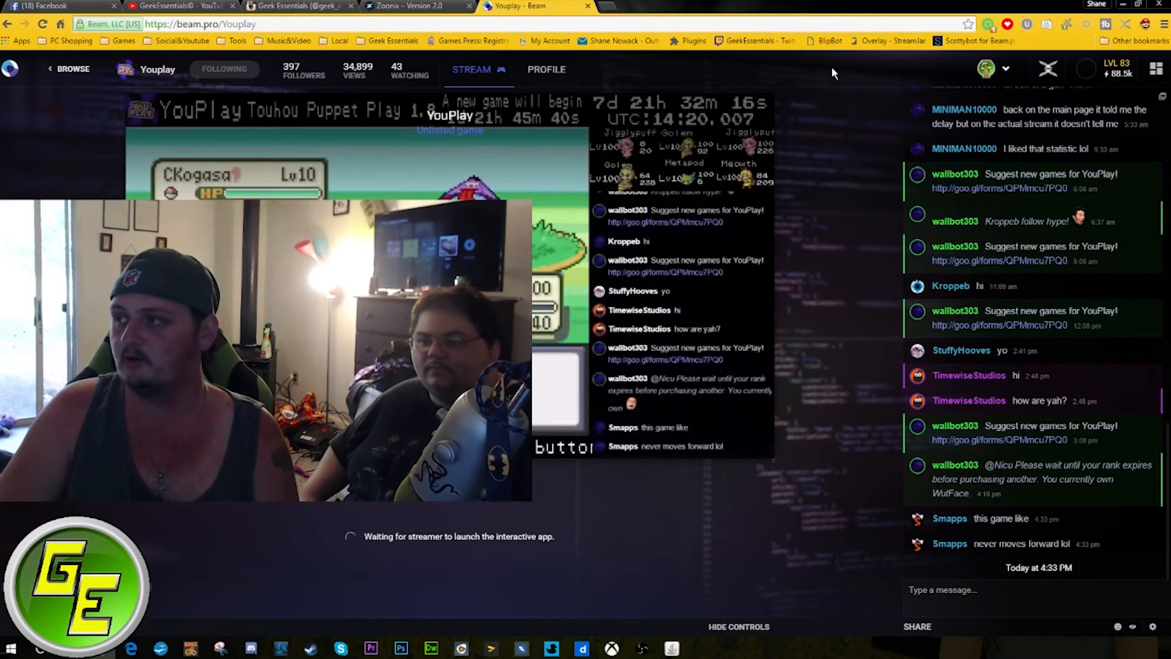
# Step: Visit My Channel, then the Account settings page, from the avatar dropdown
pyautogui.click(985, 69)
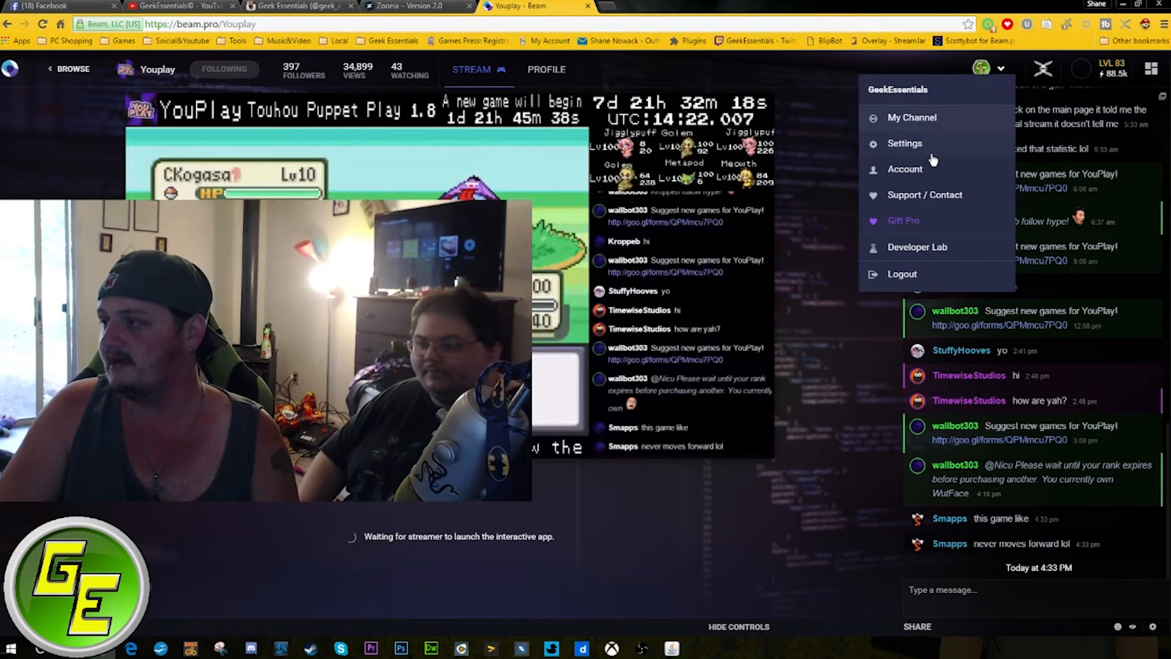
pyautogui.moveTo(911, 270)
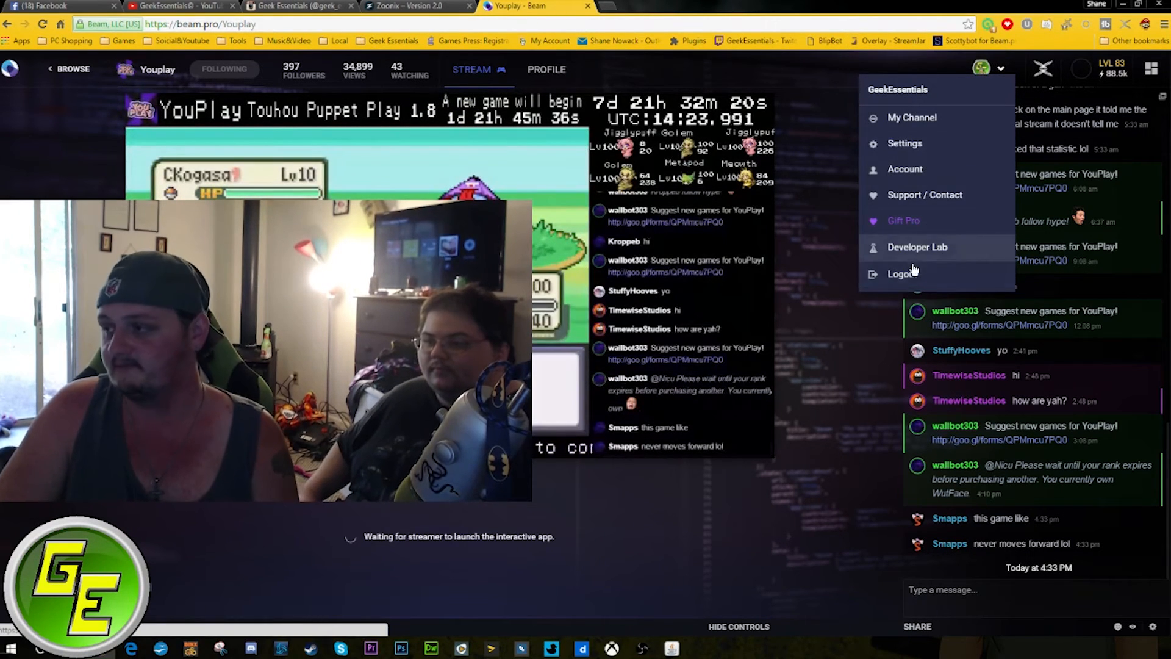
pyautogui.click(911, 117)
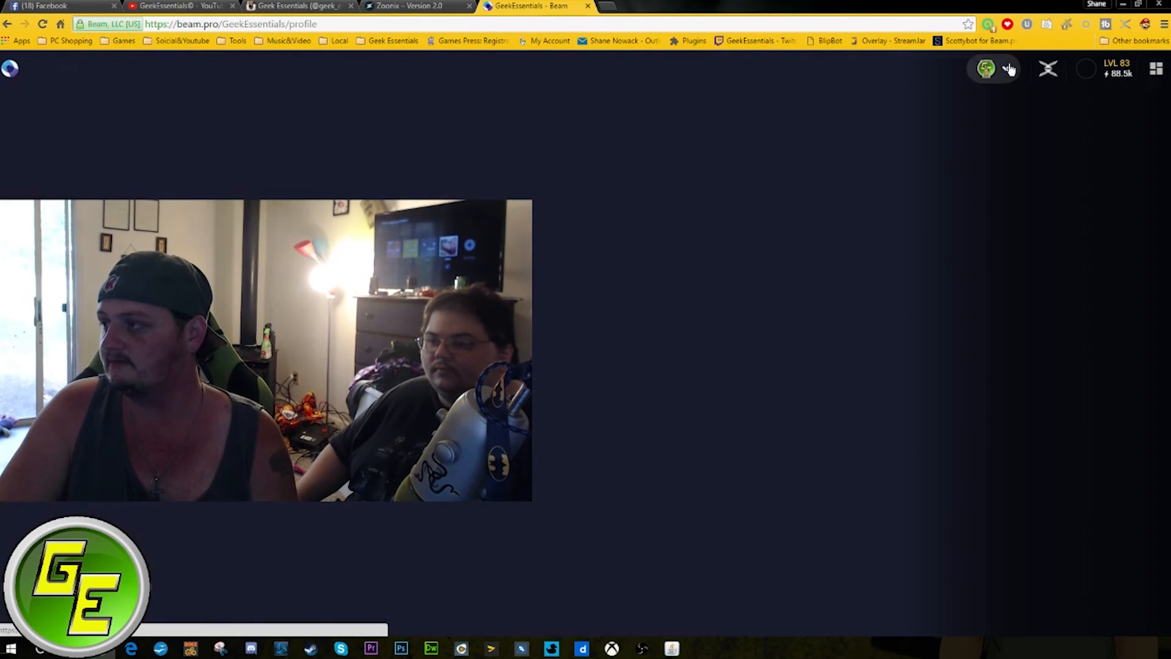
pyautogui.click(1000, 69)
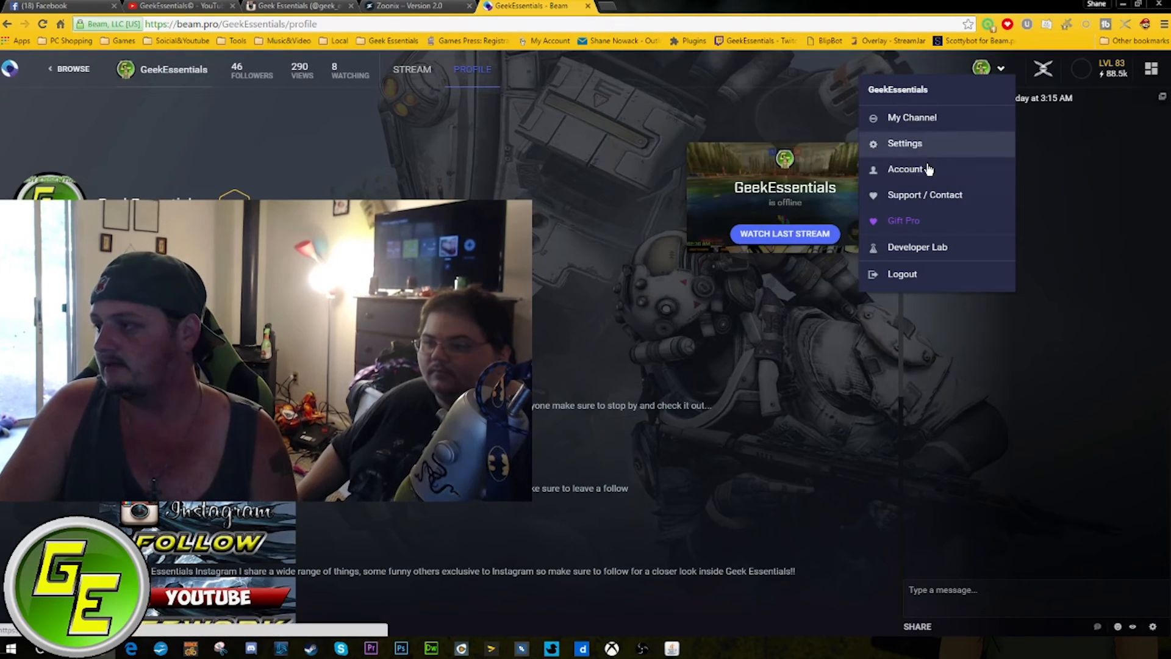
pyautogui.click(905, 168)
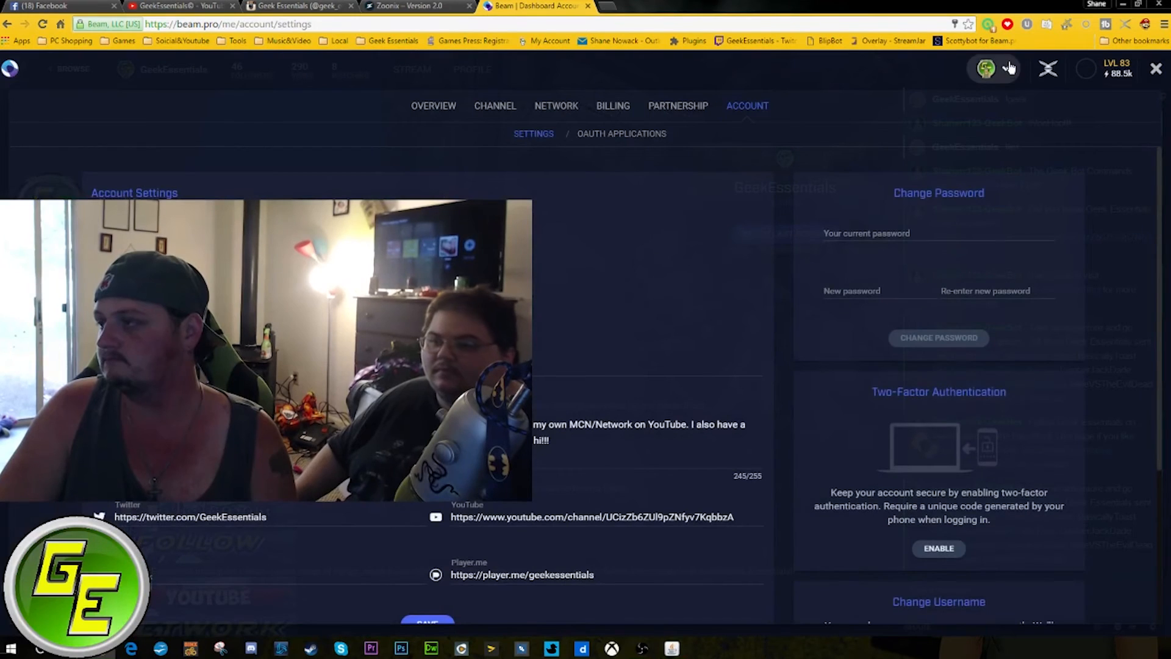
# Step: Reach the dashboard overview for GeekEssentials with followers, XP and achievements
pyautogui.click(987, 68)
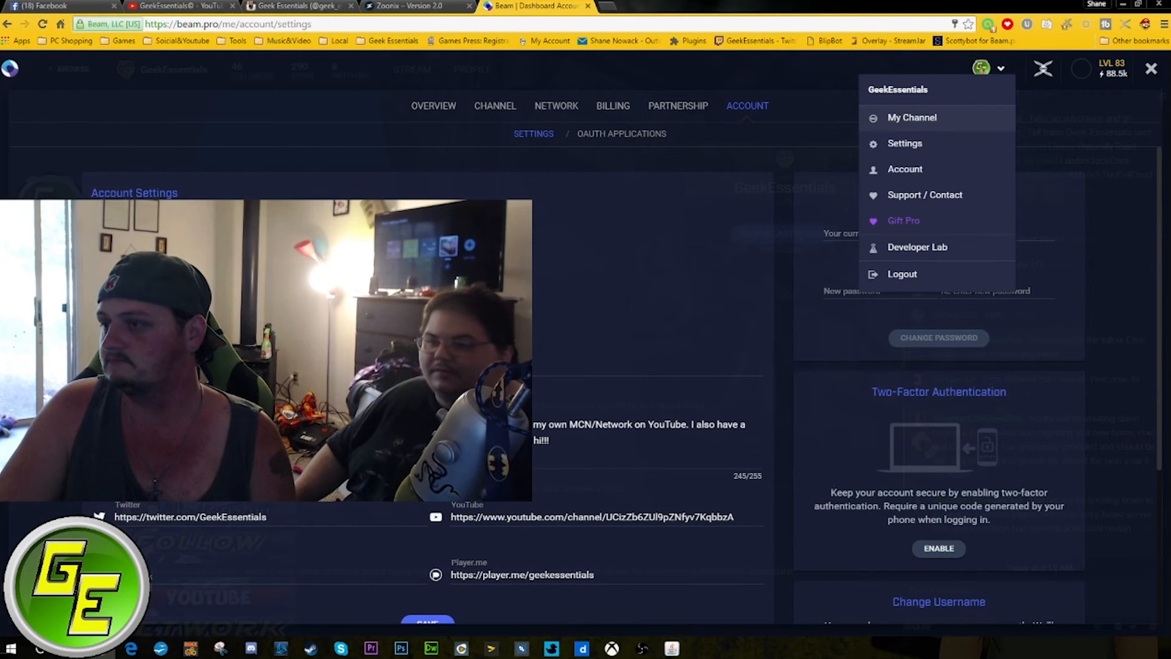
pyautogui.click(433, 105)
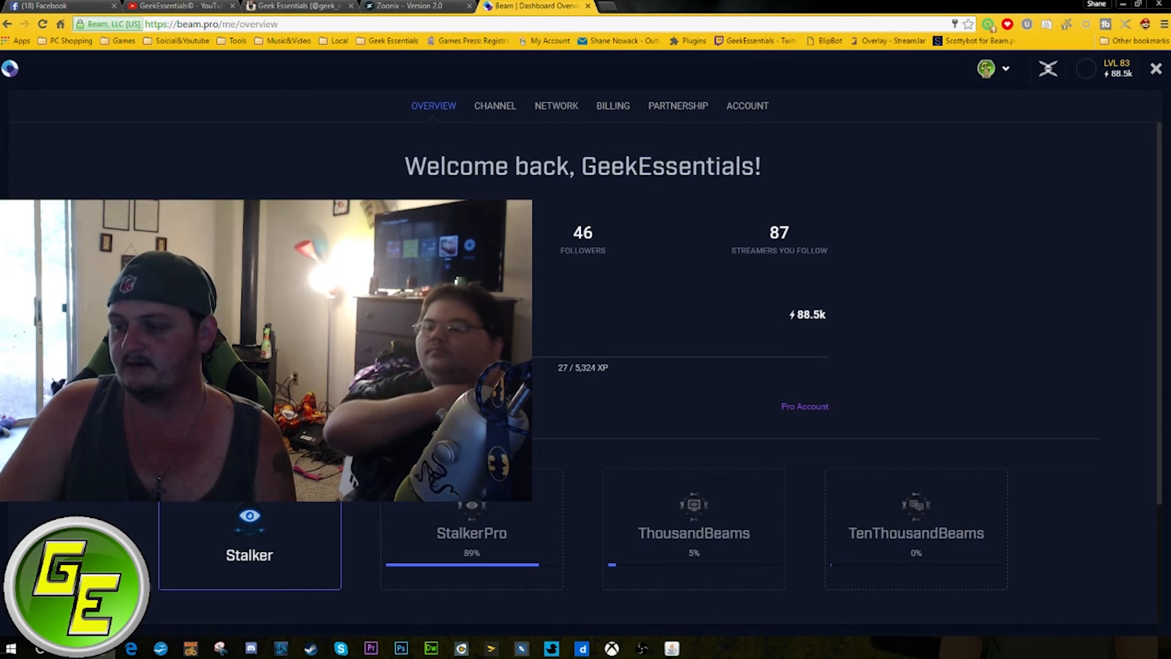
pyautogui.moveTo(915, 527)
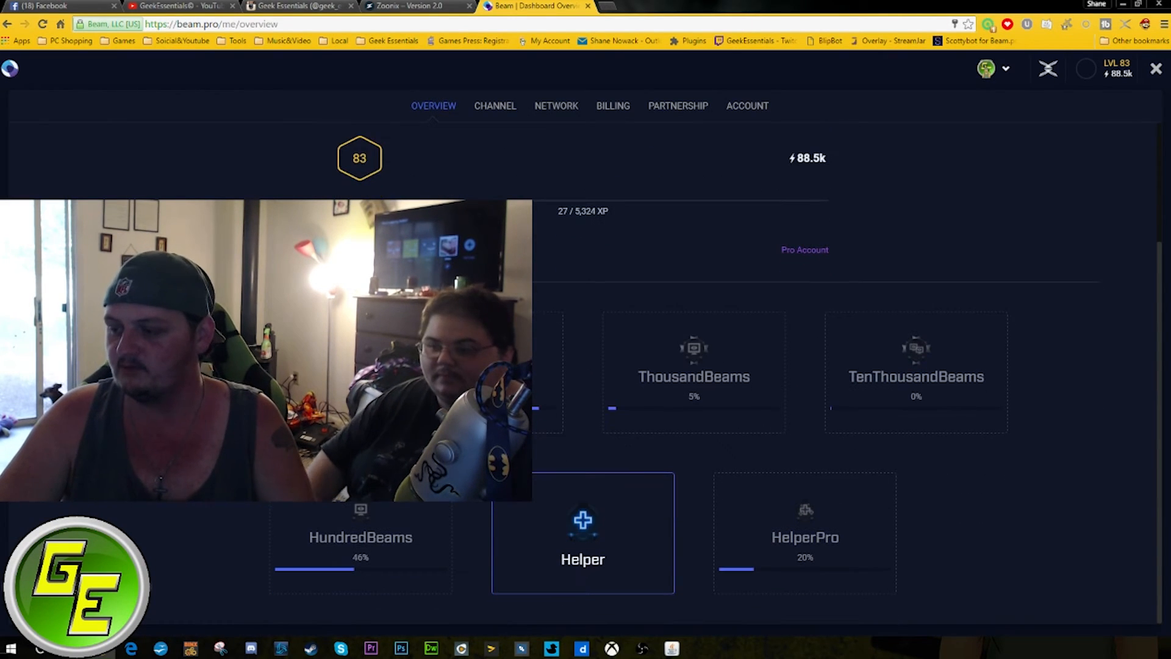
pyautogui.moveTo(583, 523)
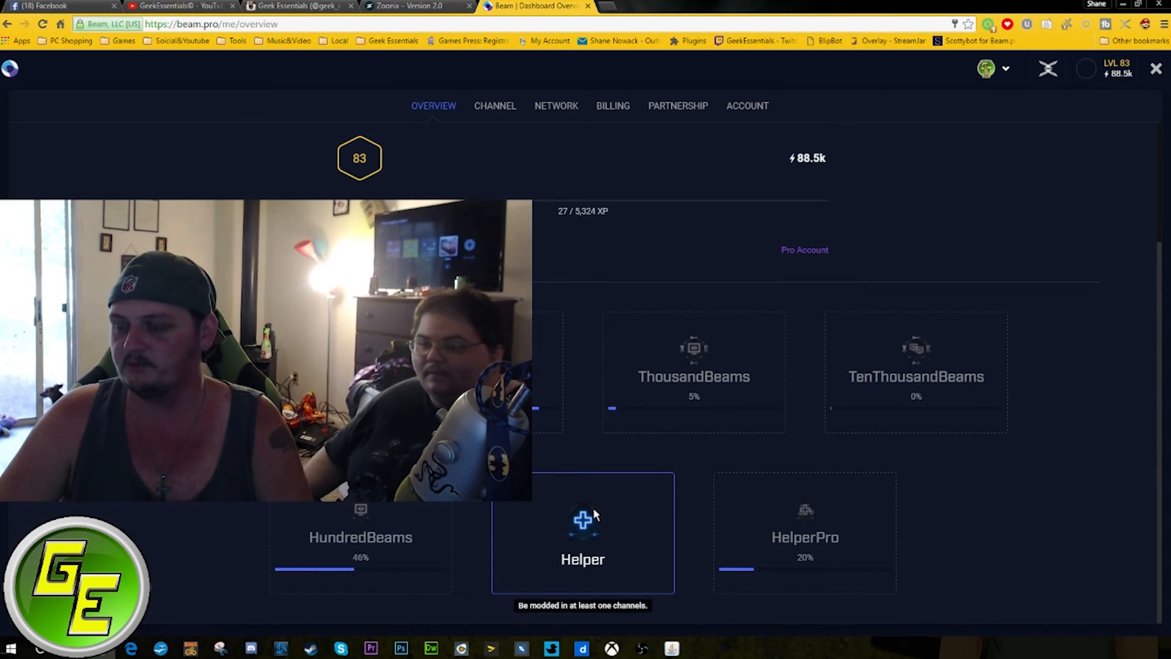
pyautogui.moveTo(598, 503)
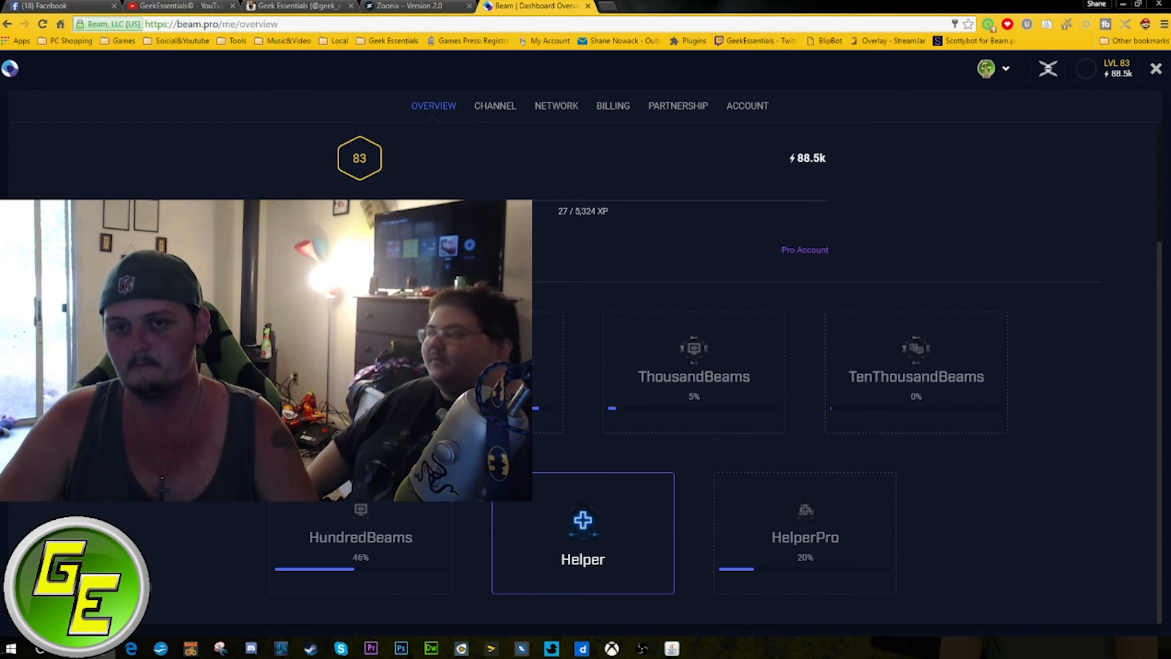
pyautogui.moveTo(533, 172)
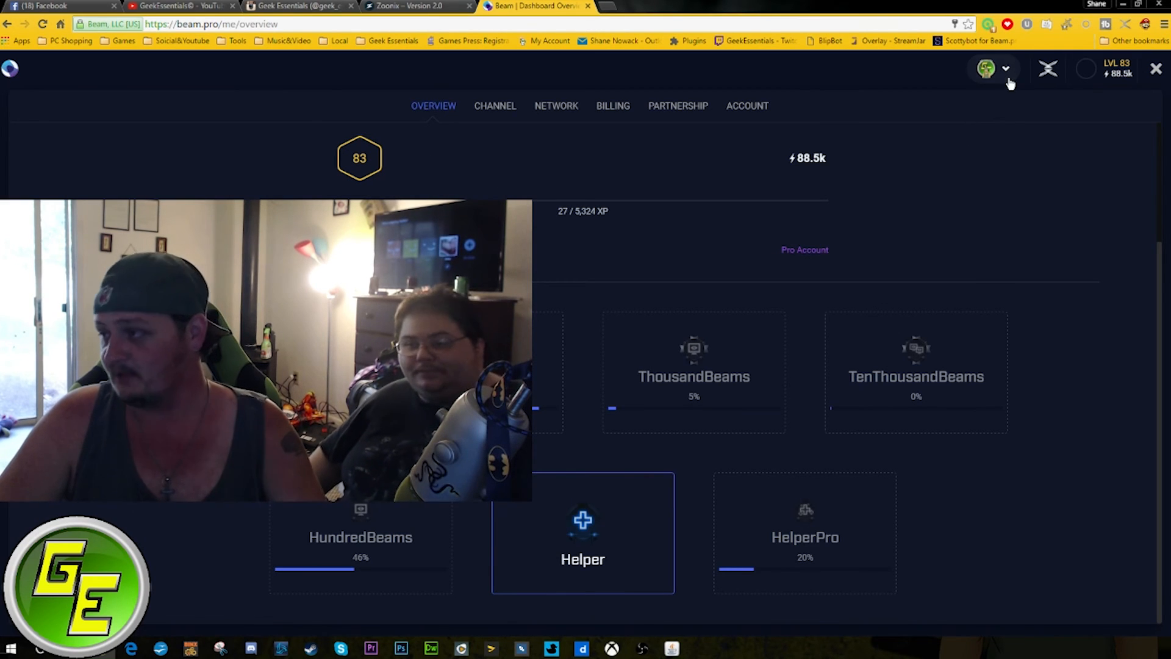
# Step: Bring up the account options from the avatar dropdown after reviewing the achievements
pyautogui.click(1004, 68)
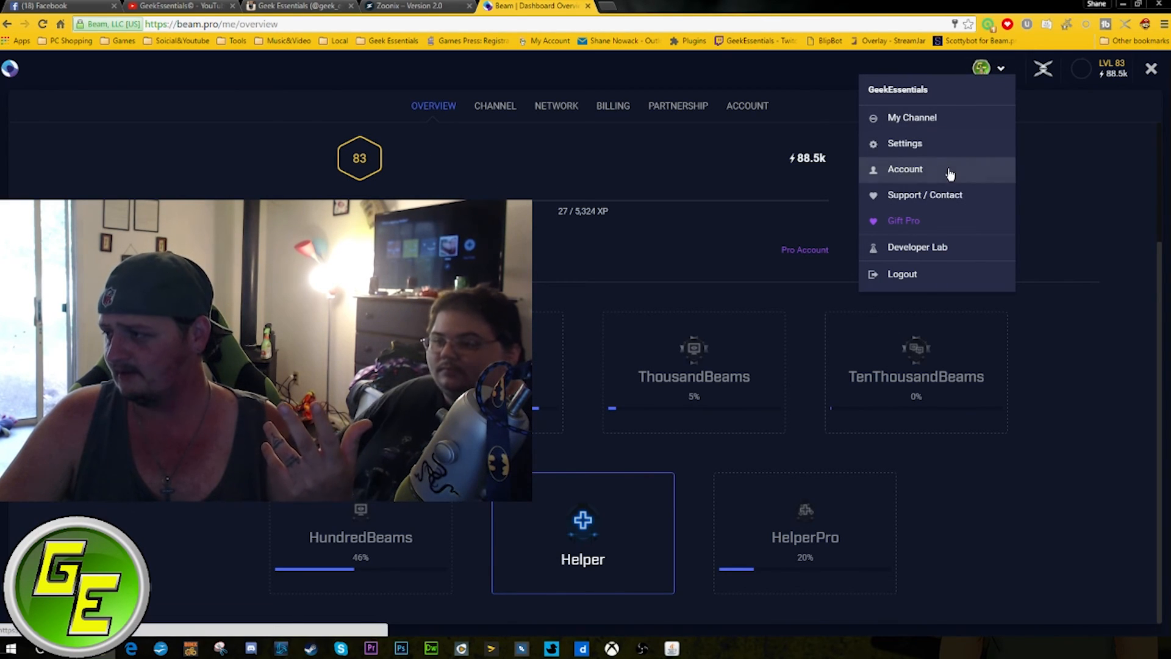
pyautogui.moveTo(940, 248)
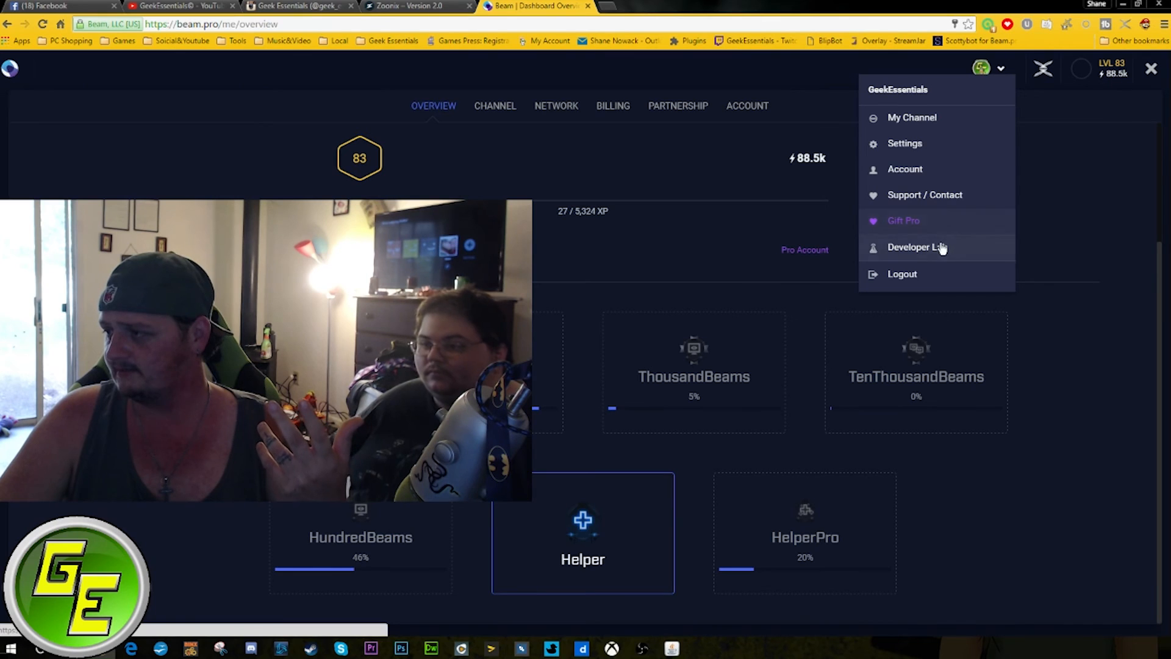